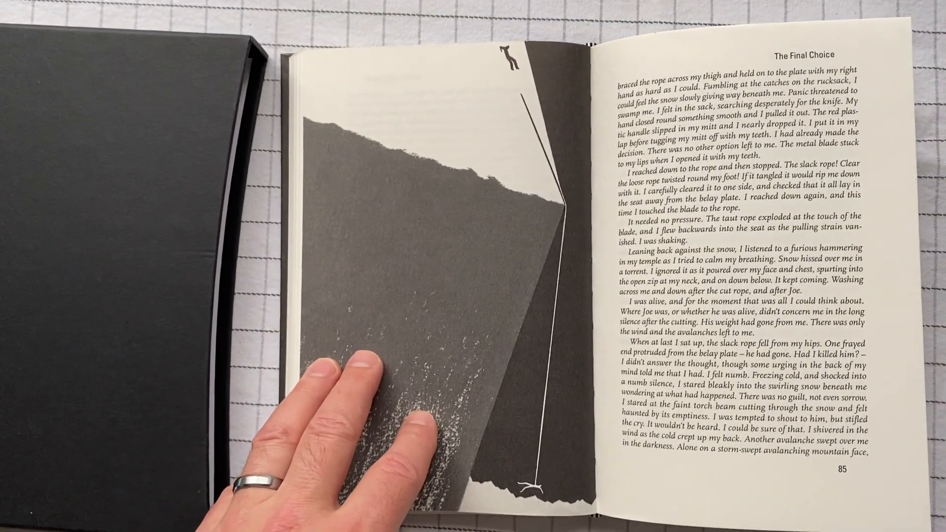
mouse_move(337, 411)
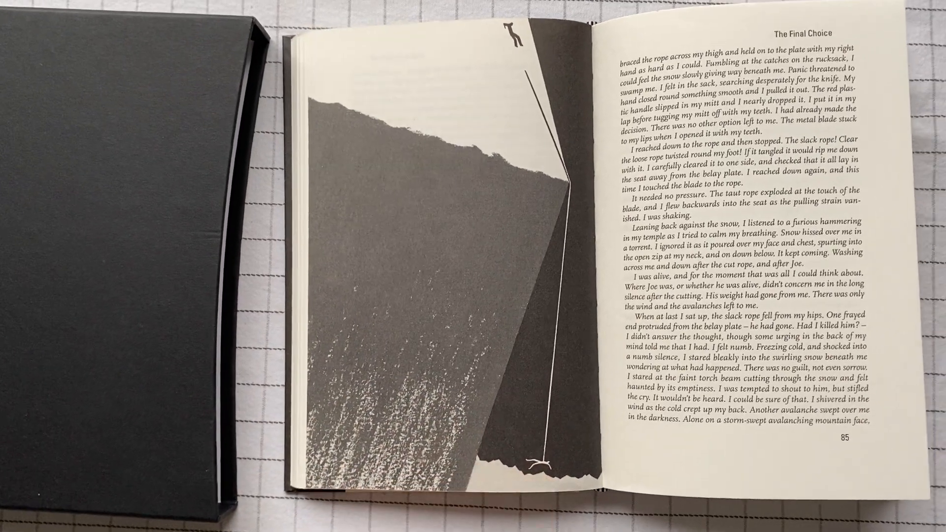